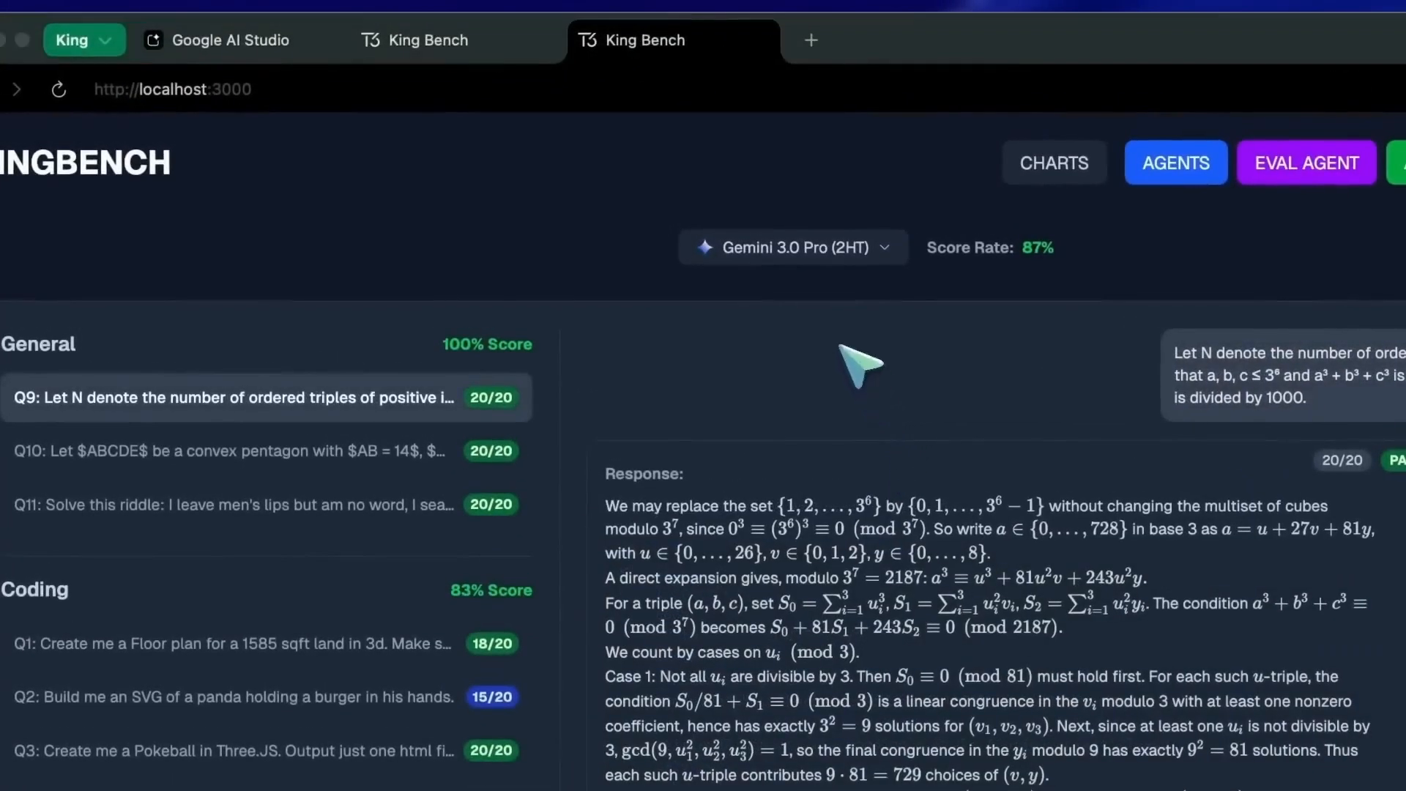
pyautogui.moveTo(834, 296)
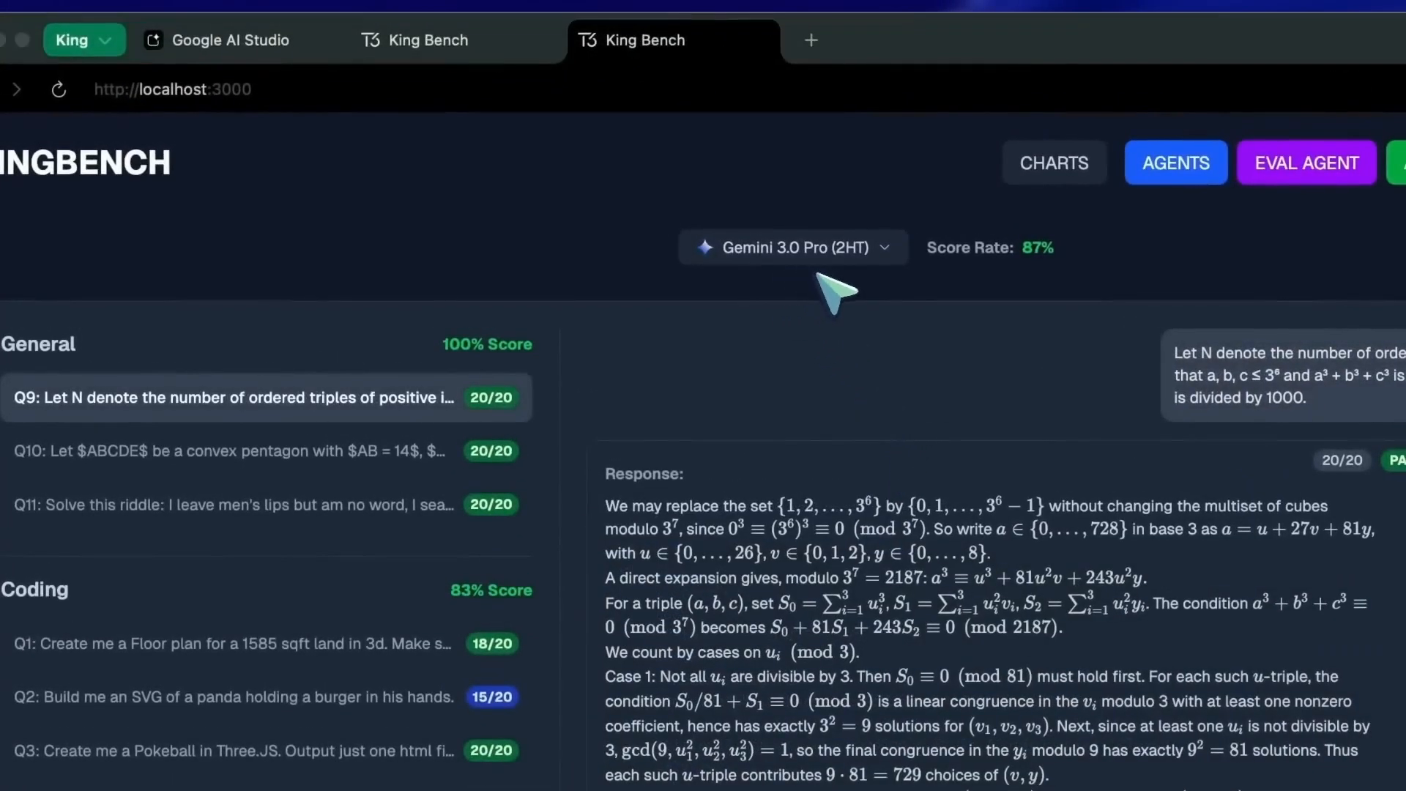
# Step: Regenerate the Exo-Planet Core system twice, producing a new planet surface with scattered asteroids
pyautogui.click(227, 39)
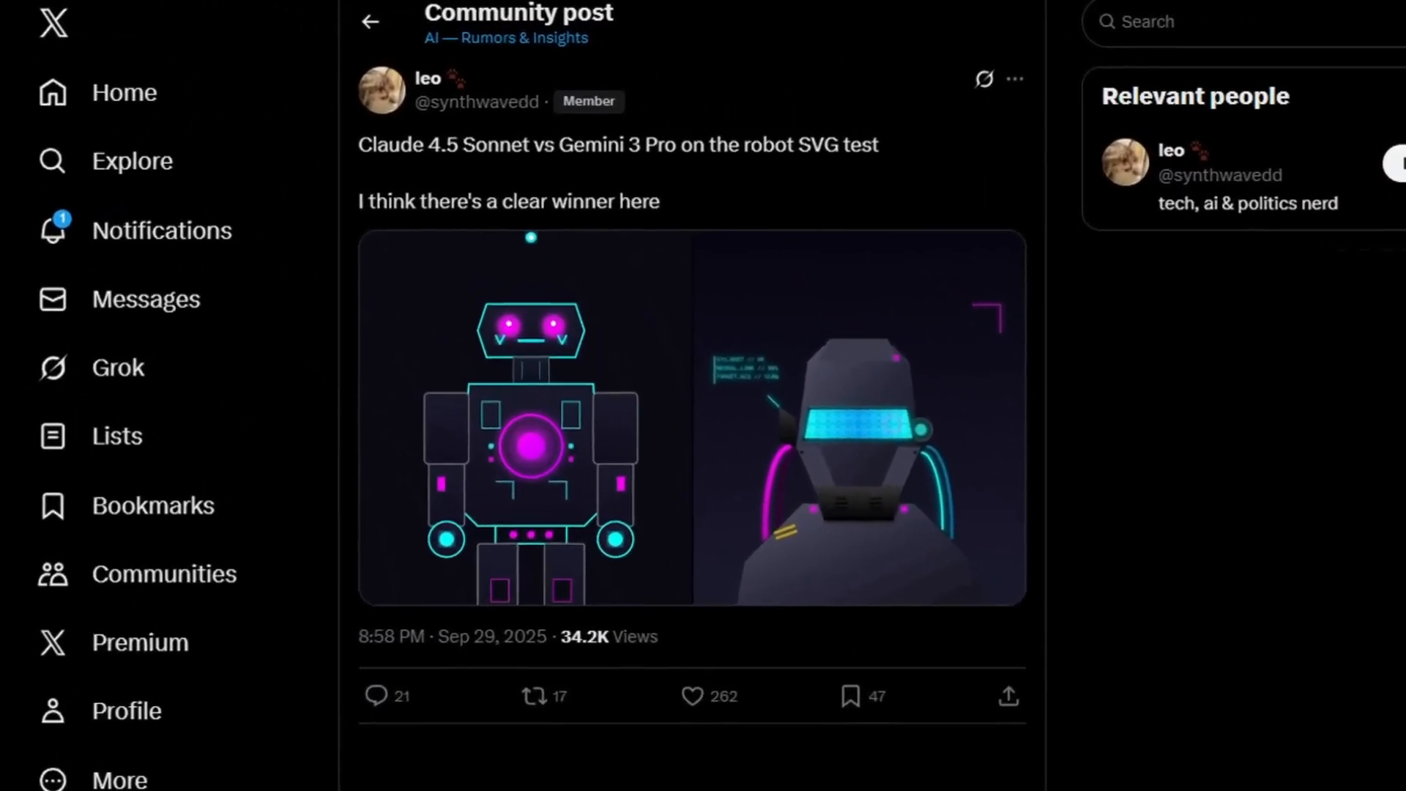
pyautogui.scroll(-3)
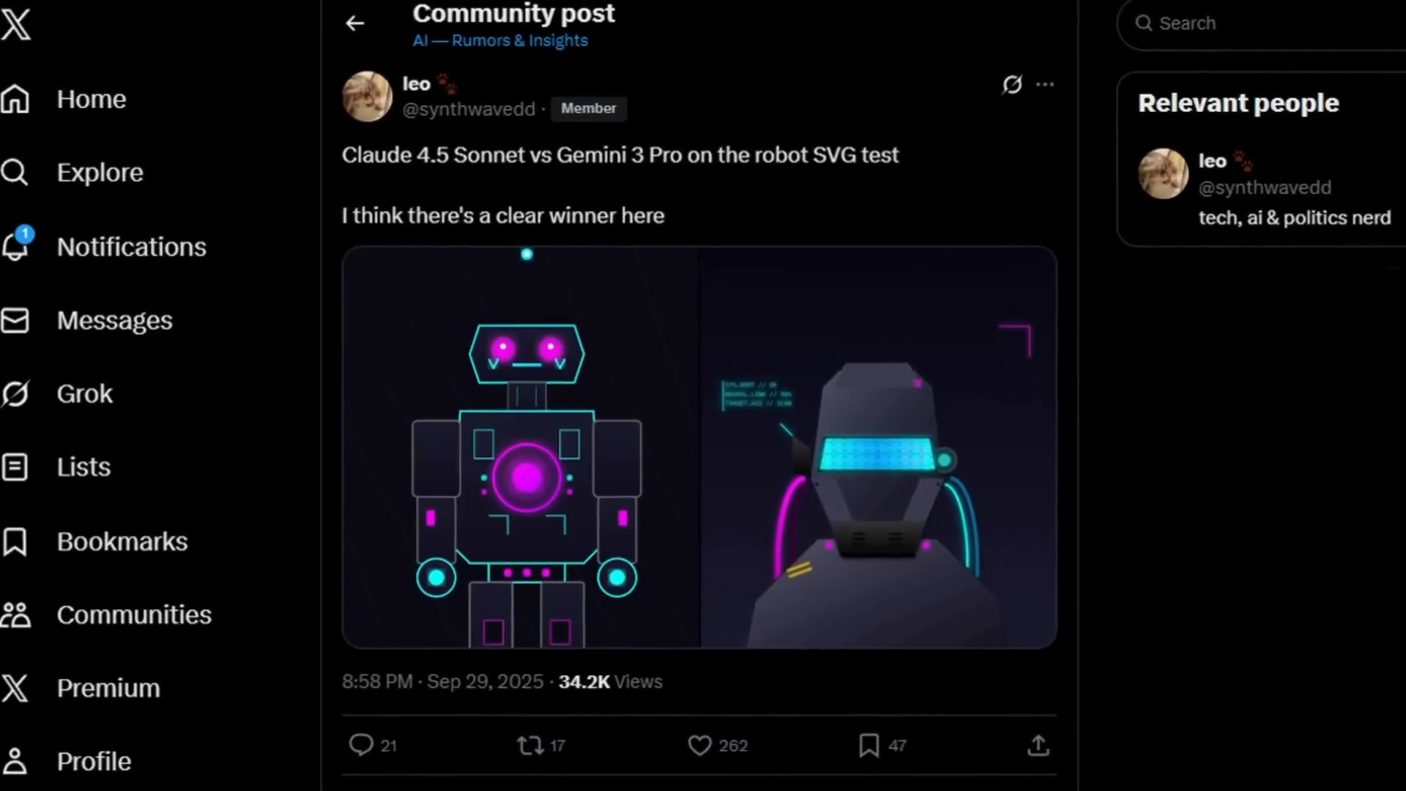
pyautogui.scroll(-3)
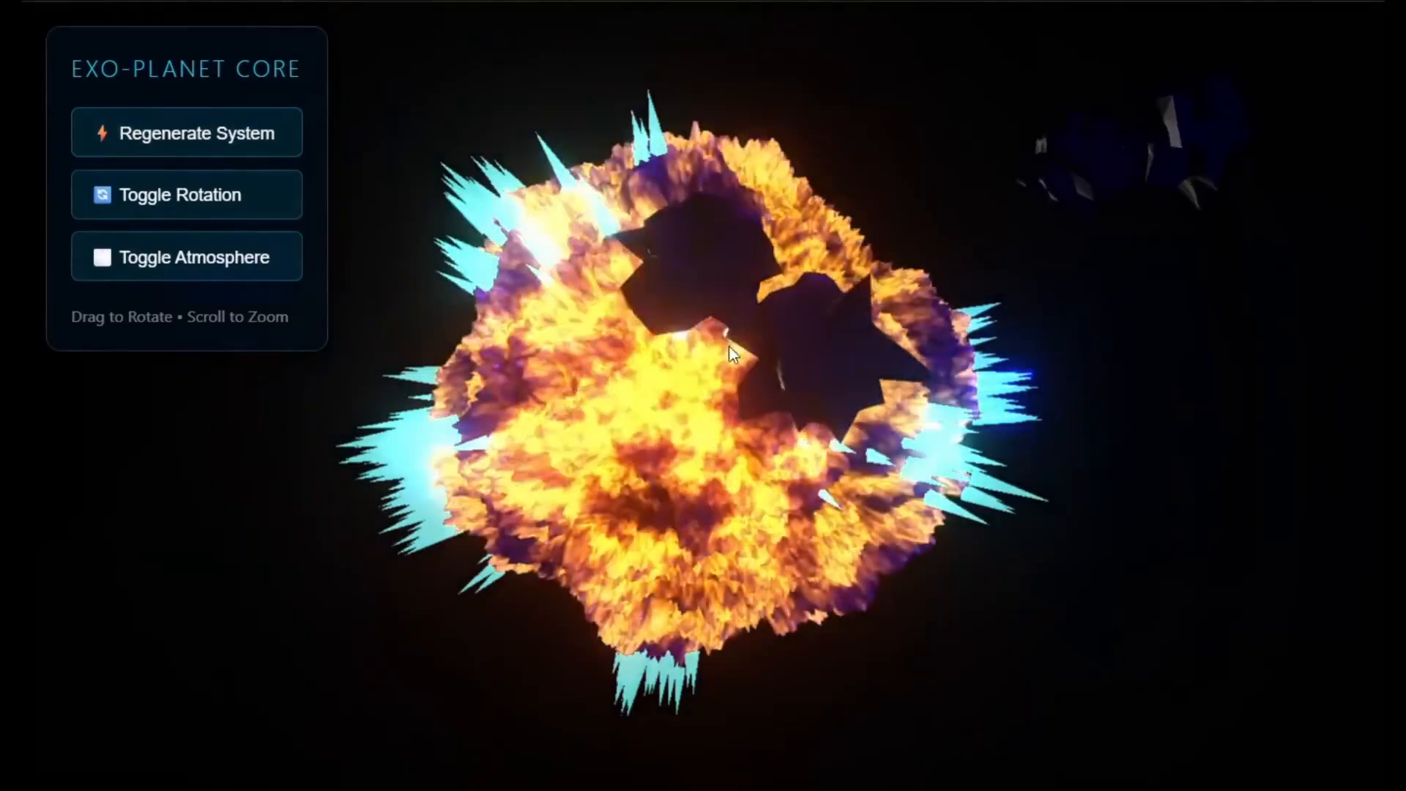
pyautogui.click(186, 133)
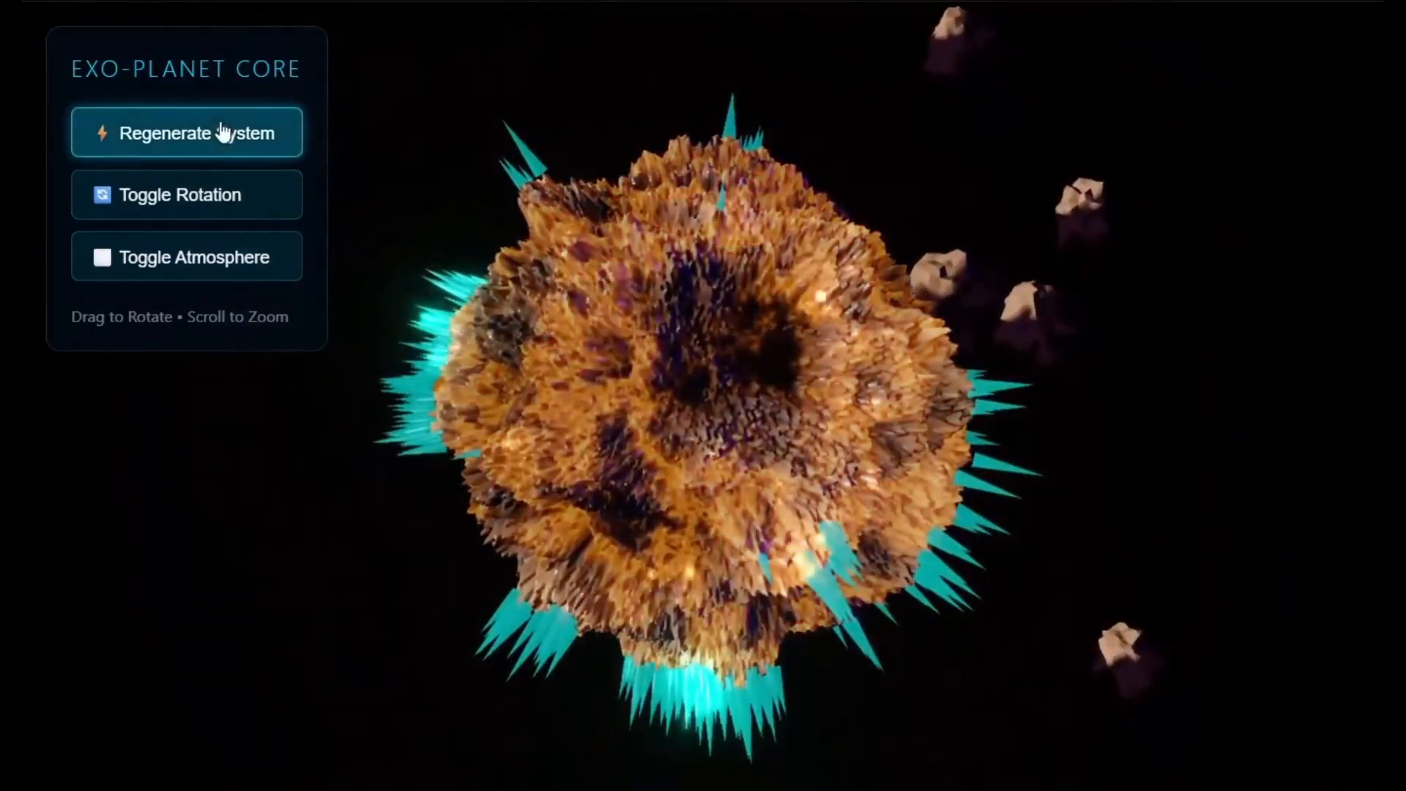
pyautogui.click(187, 132)
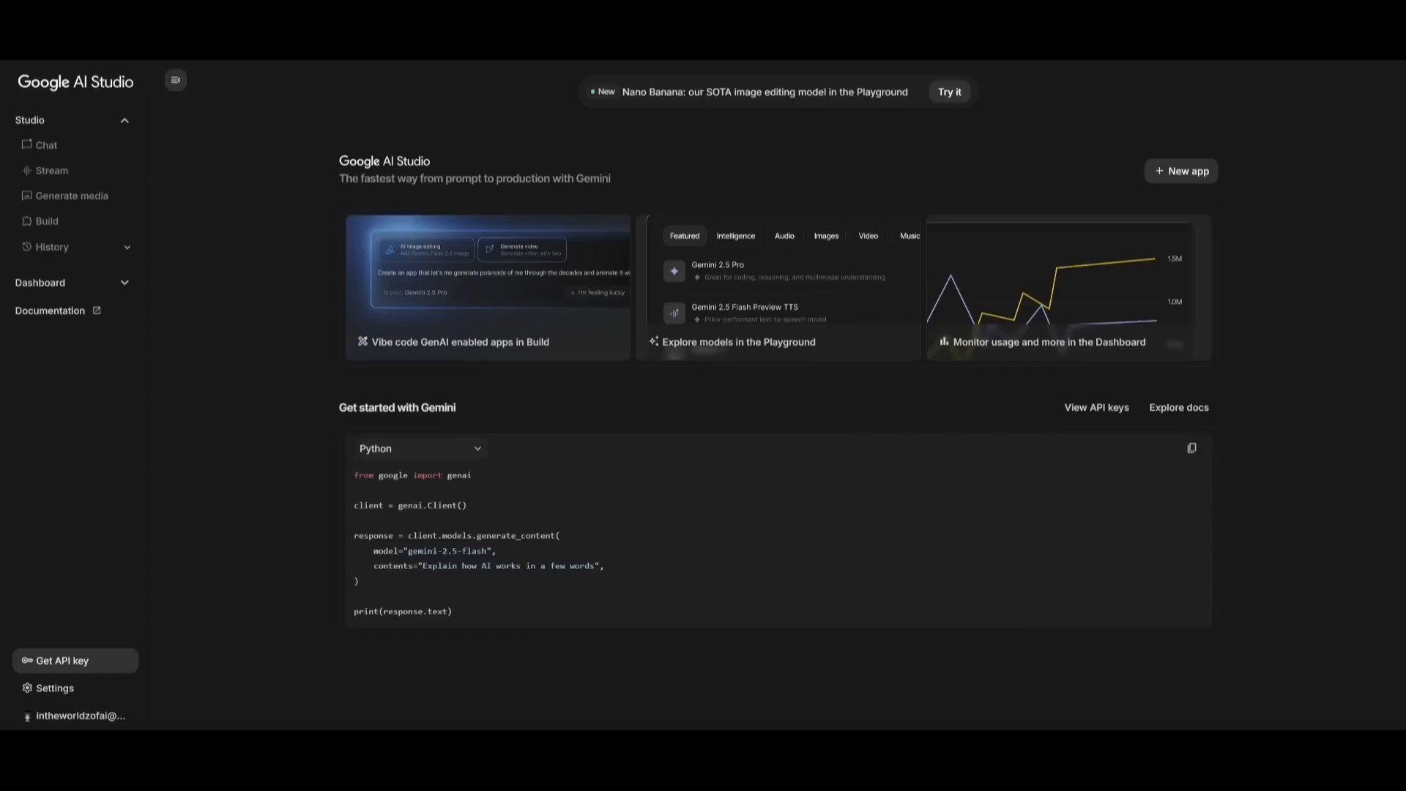
pyautogui.moveTo(757, 259)
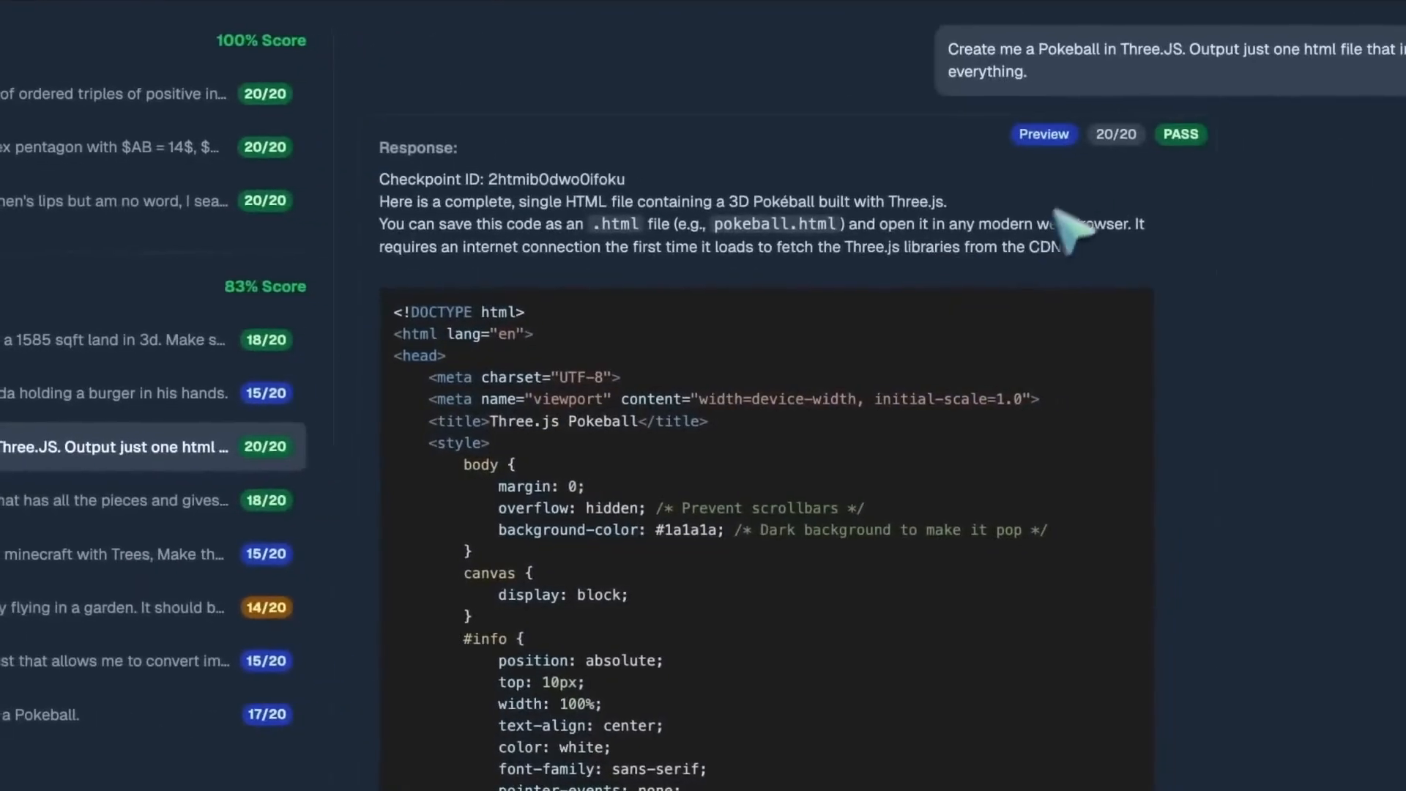
pyautogui.click(1043, 134)
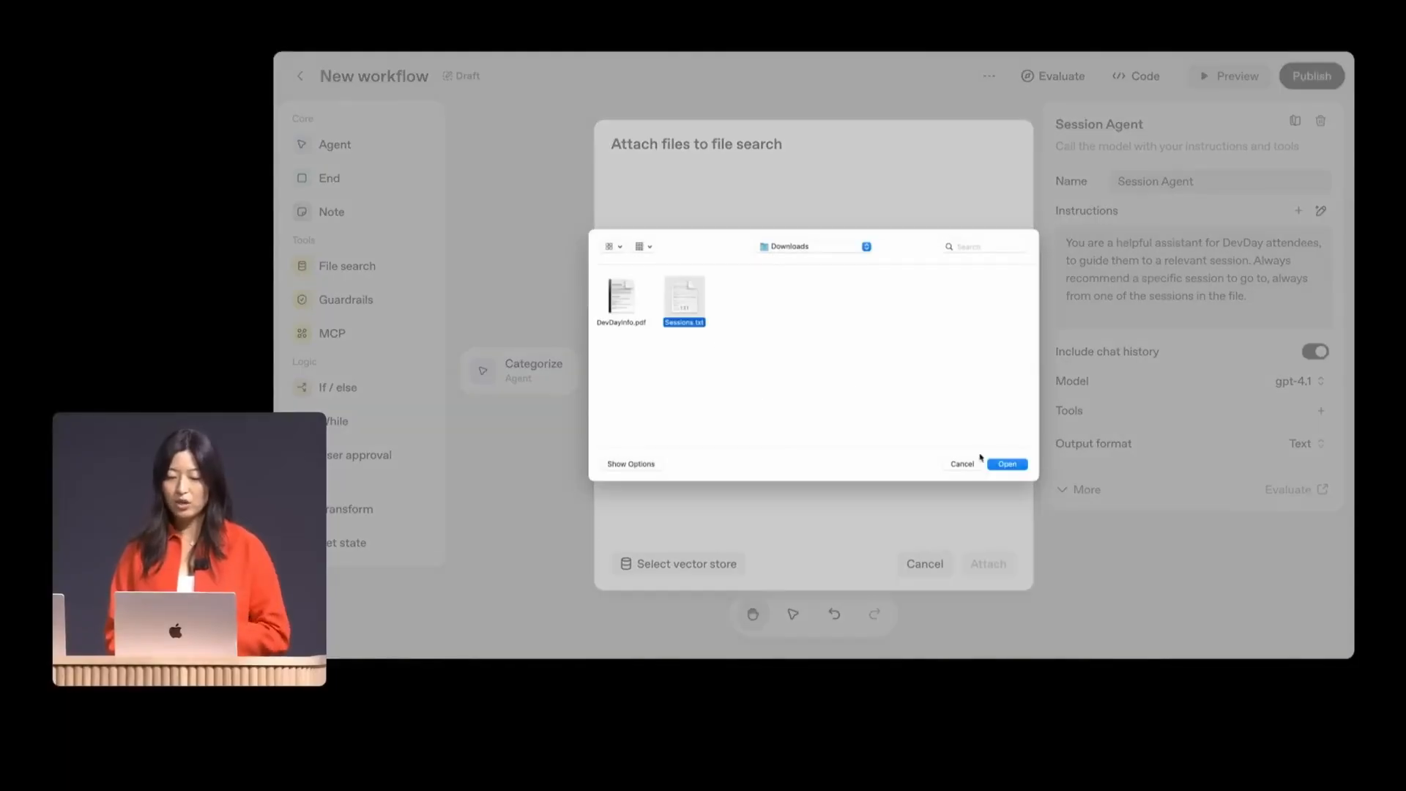
# Step: Upload Sessions.txt (12 KB) from Downloads into the file search vector store dialog
pyautogui.click(1006, 464)
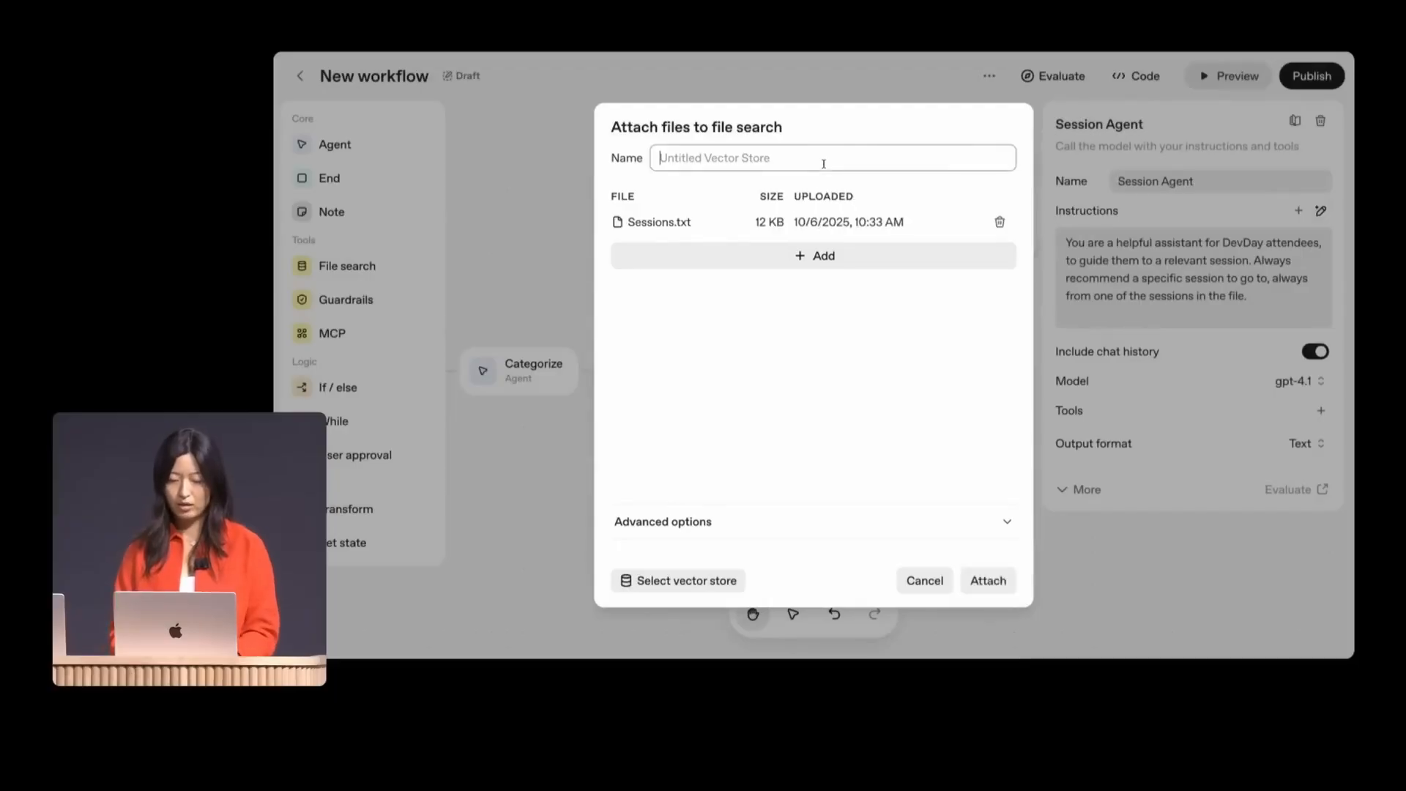